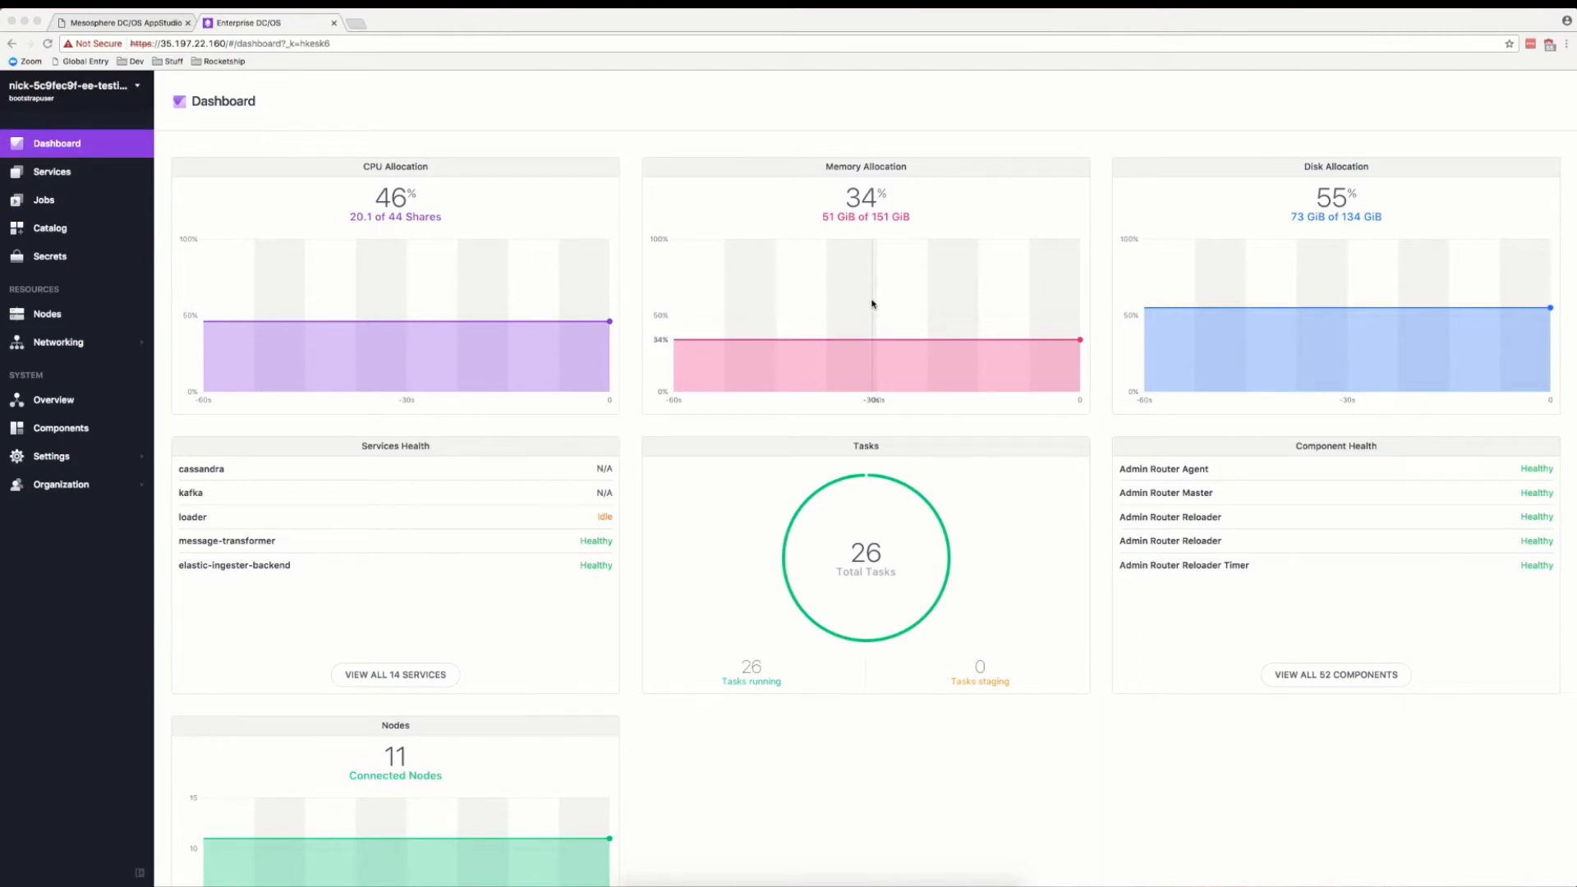
Show the DC/OS Services list with cassandra, elastic, kafka, kibana, marathon-lb and connected-car.
{"action": "left_click", "coordinate": [51, 171]}
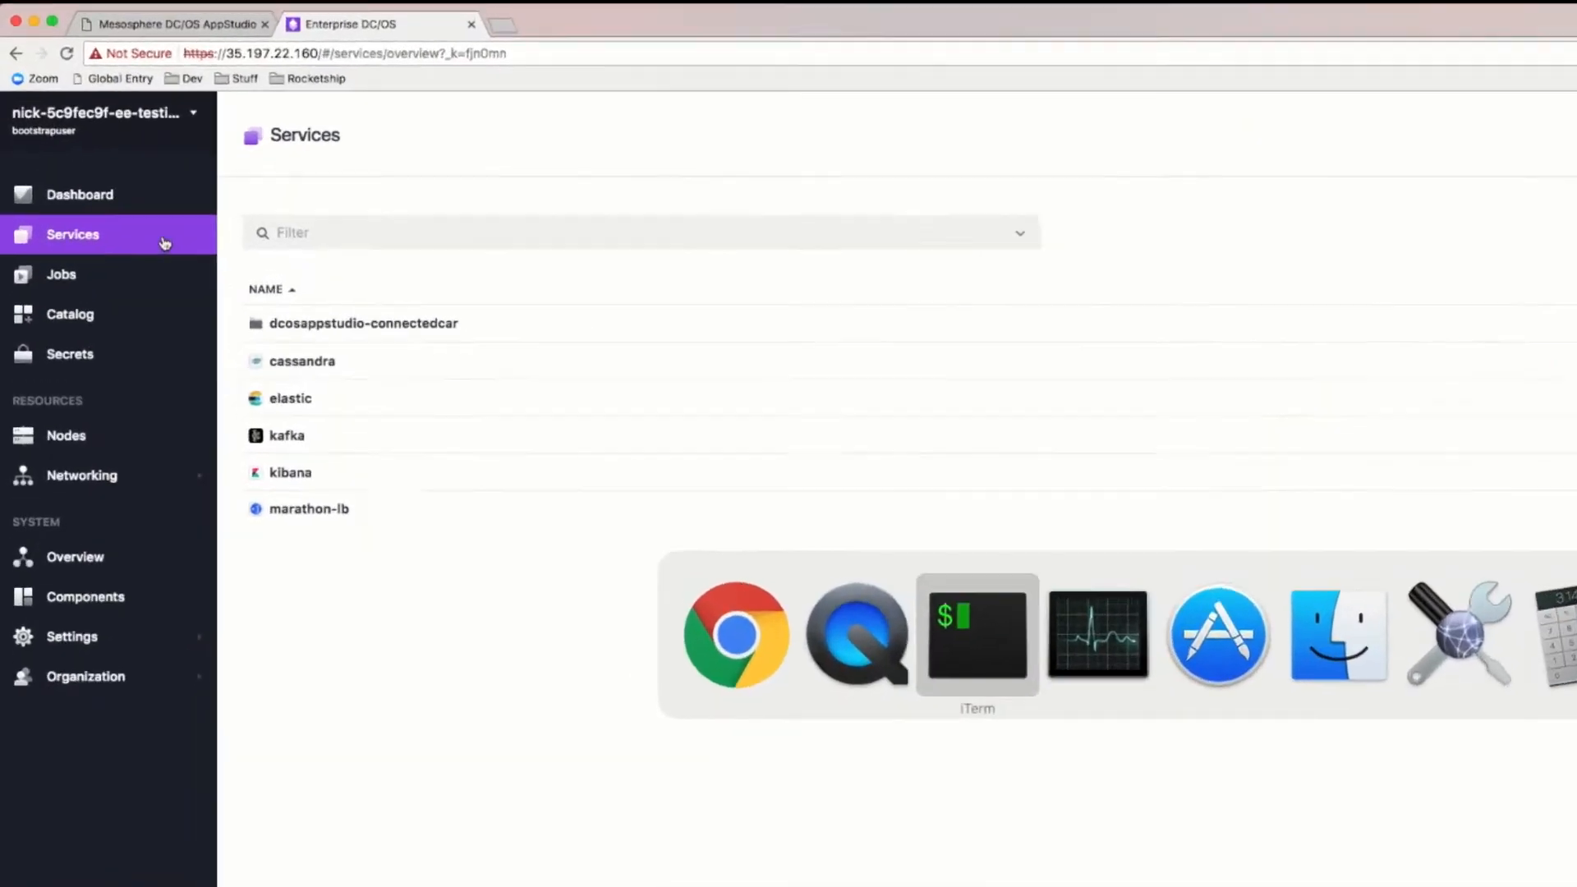
Open the detail page of the deploying kubernetes service.
{"action": "left_click", "coordinate": [976, 637]}
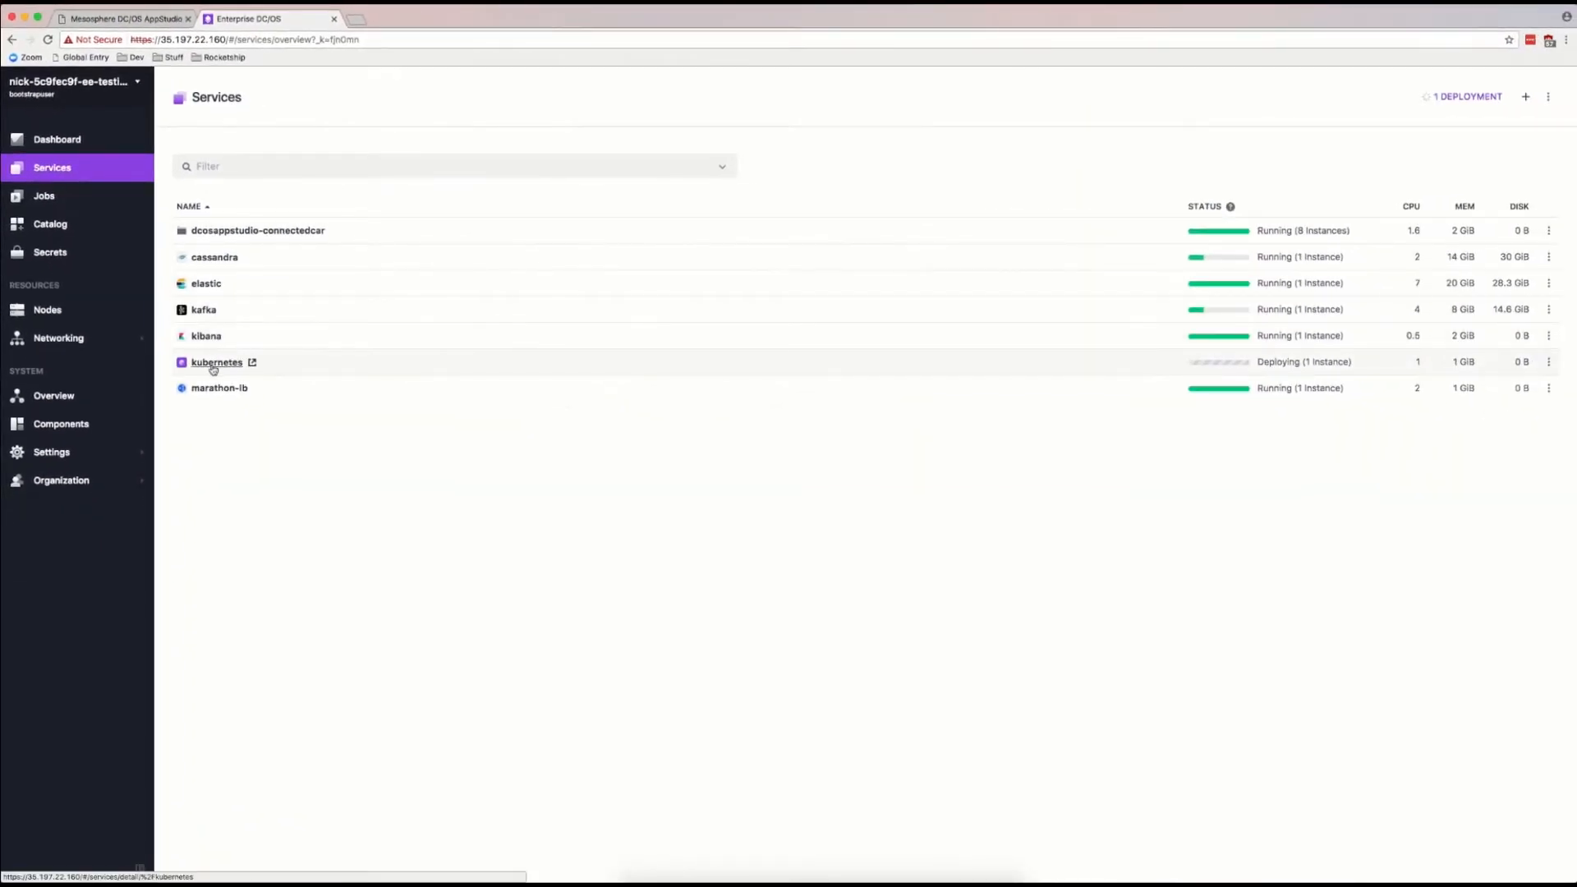
{"action": "left_click", "coordinate": [216, 362]}
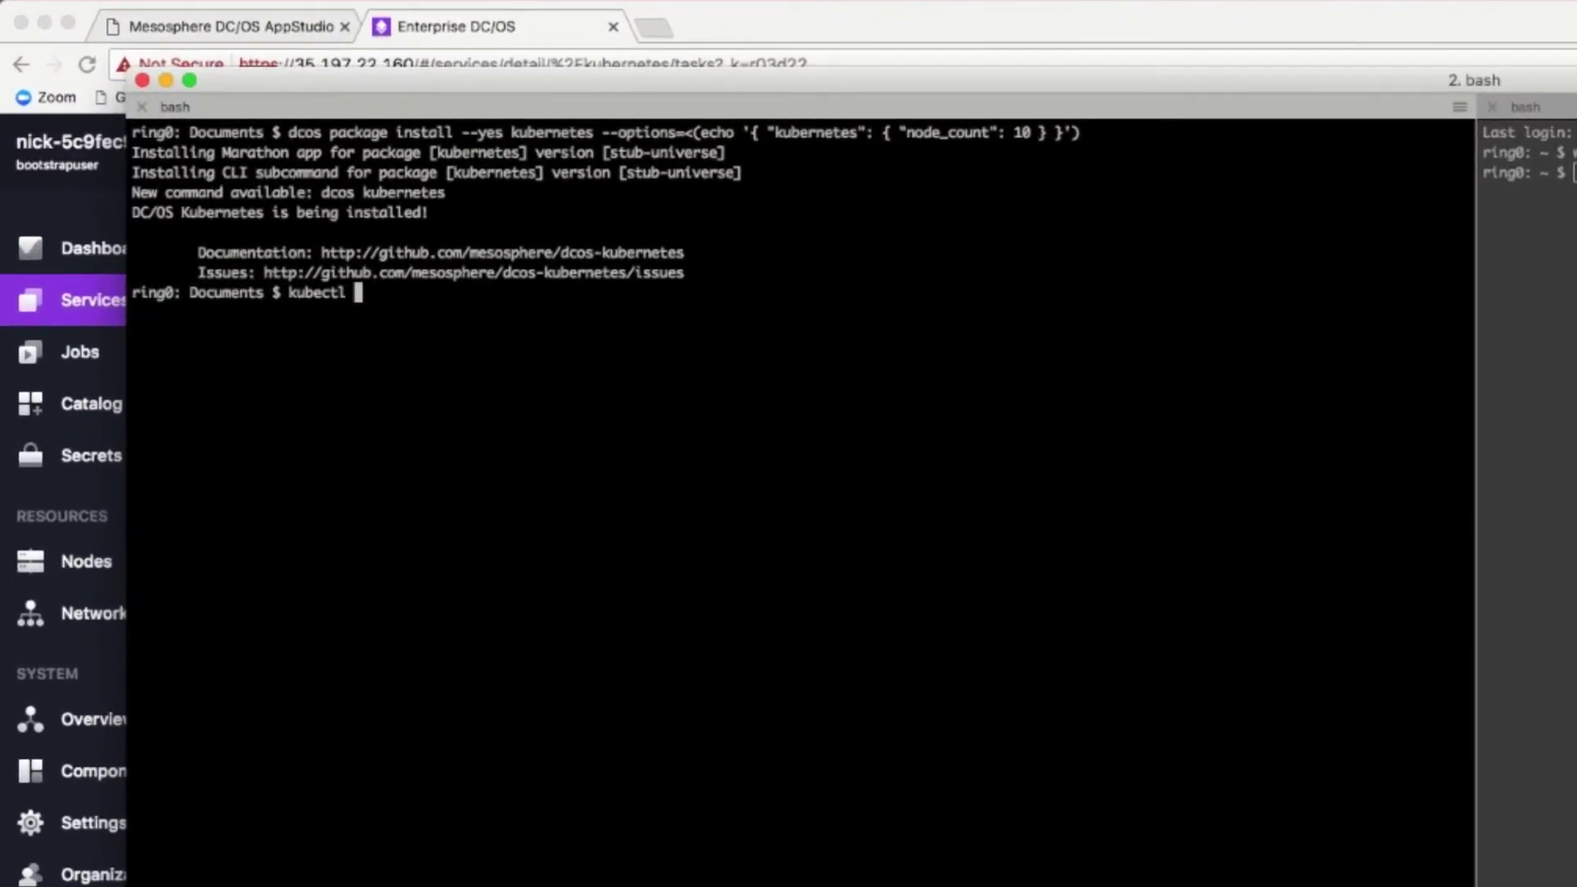
Run 'kubectl get no -o wide' to list the eight Ready private agent nodes.
{"action": "type", "text": "get no -o wide"}
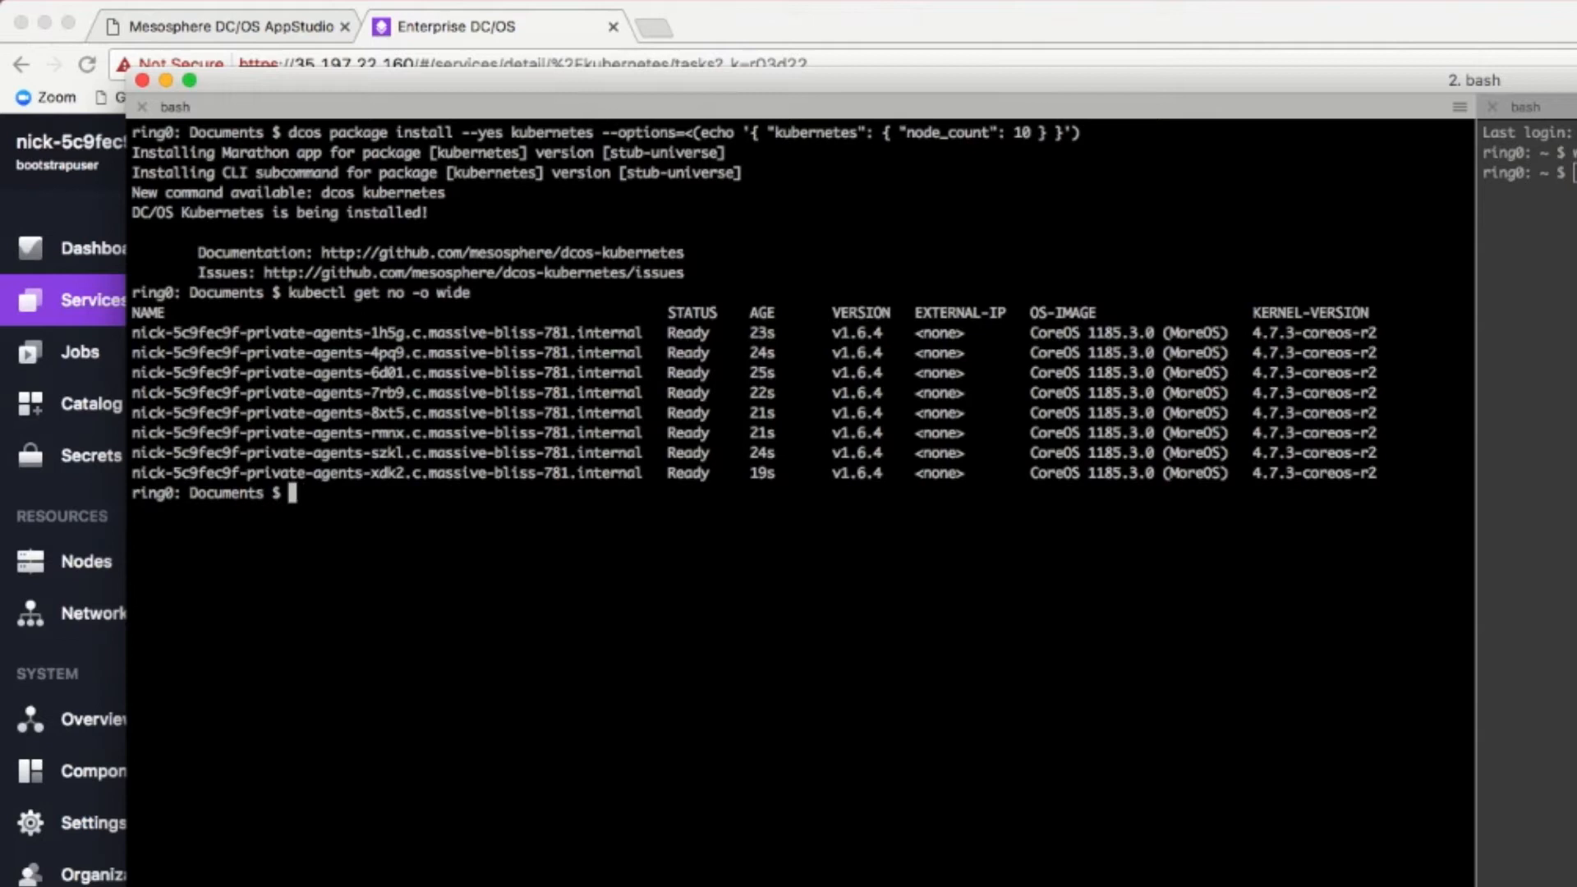
{"action": "key", "text": "ctrl+r"}
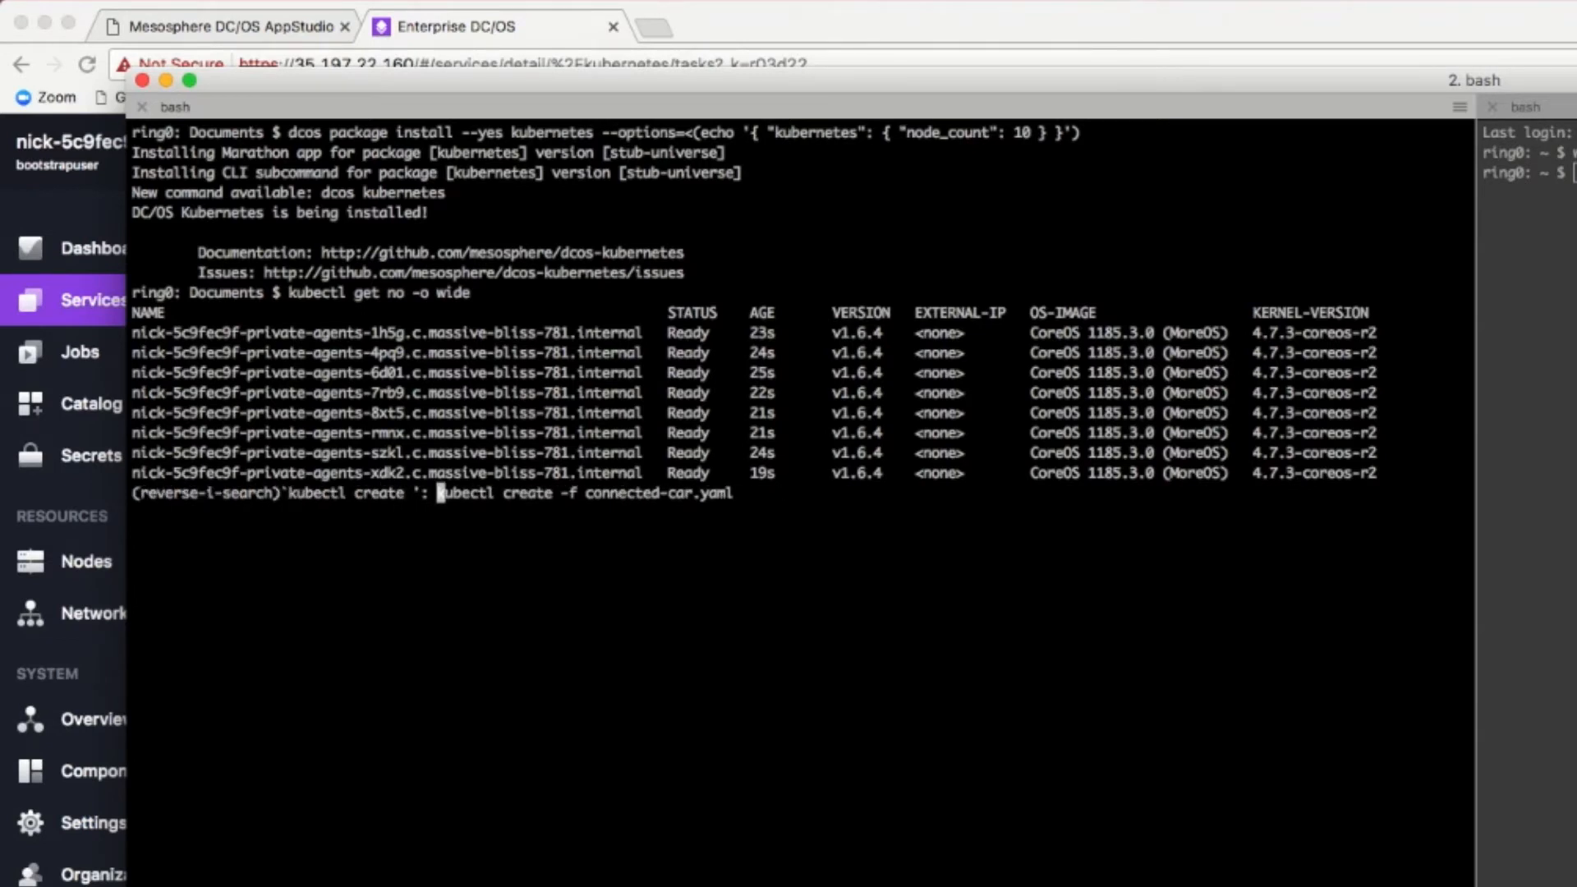
Recall and run 'kubectl create -f ~/Documents/dcos-kubernetes/add-ons/dns/' to deploy kube-dns.
{"action": "type", "text": "-f"}
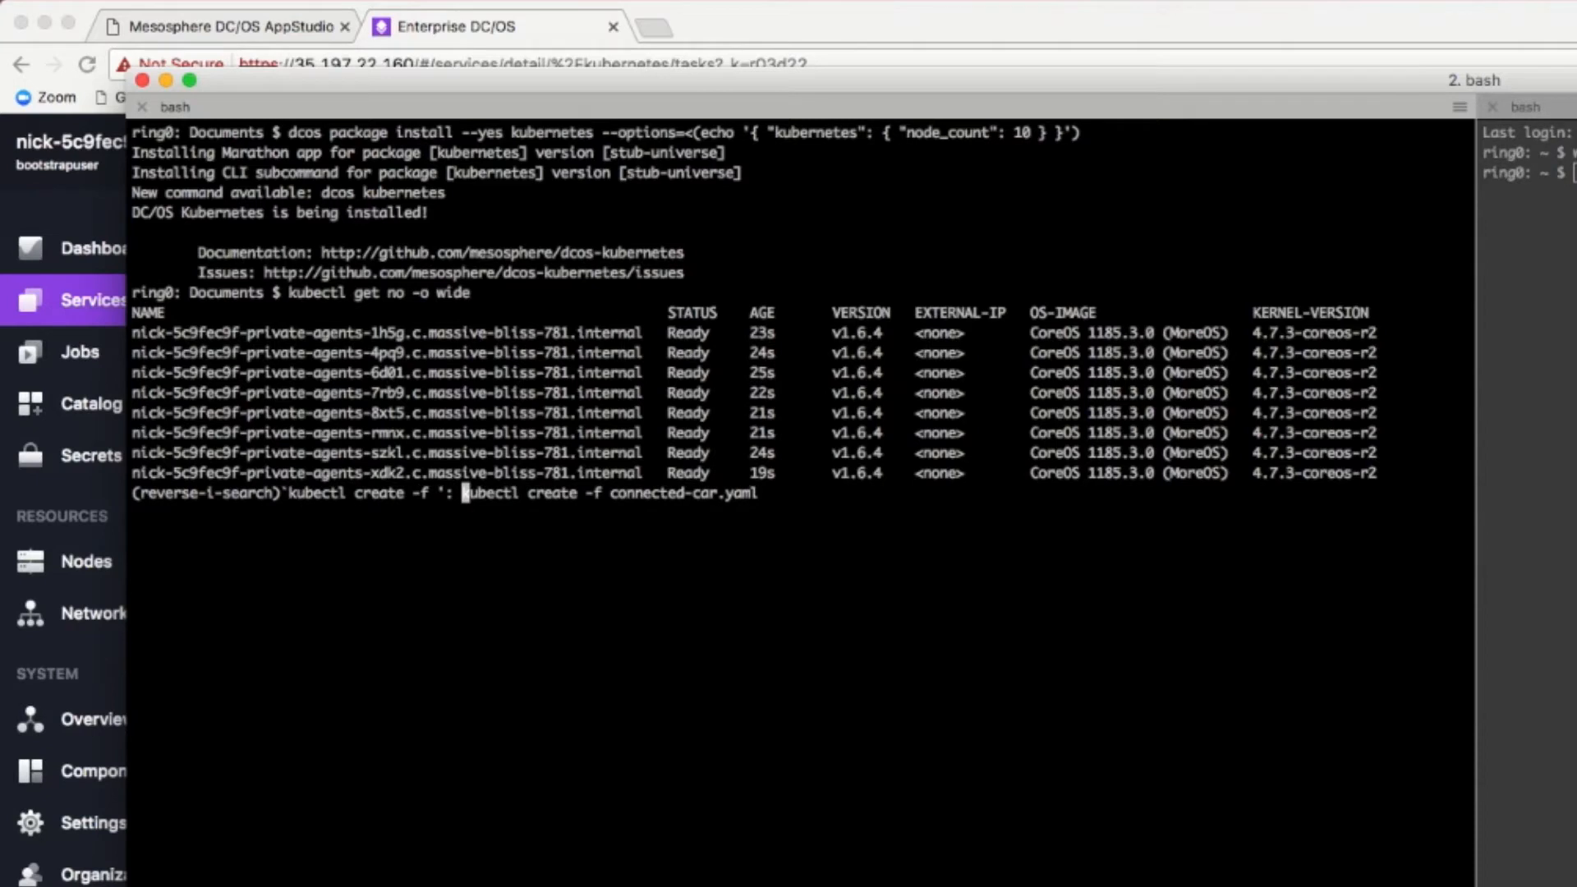
{"action": "key", "text": "Enter"}
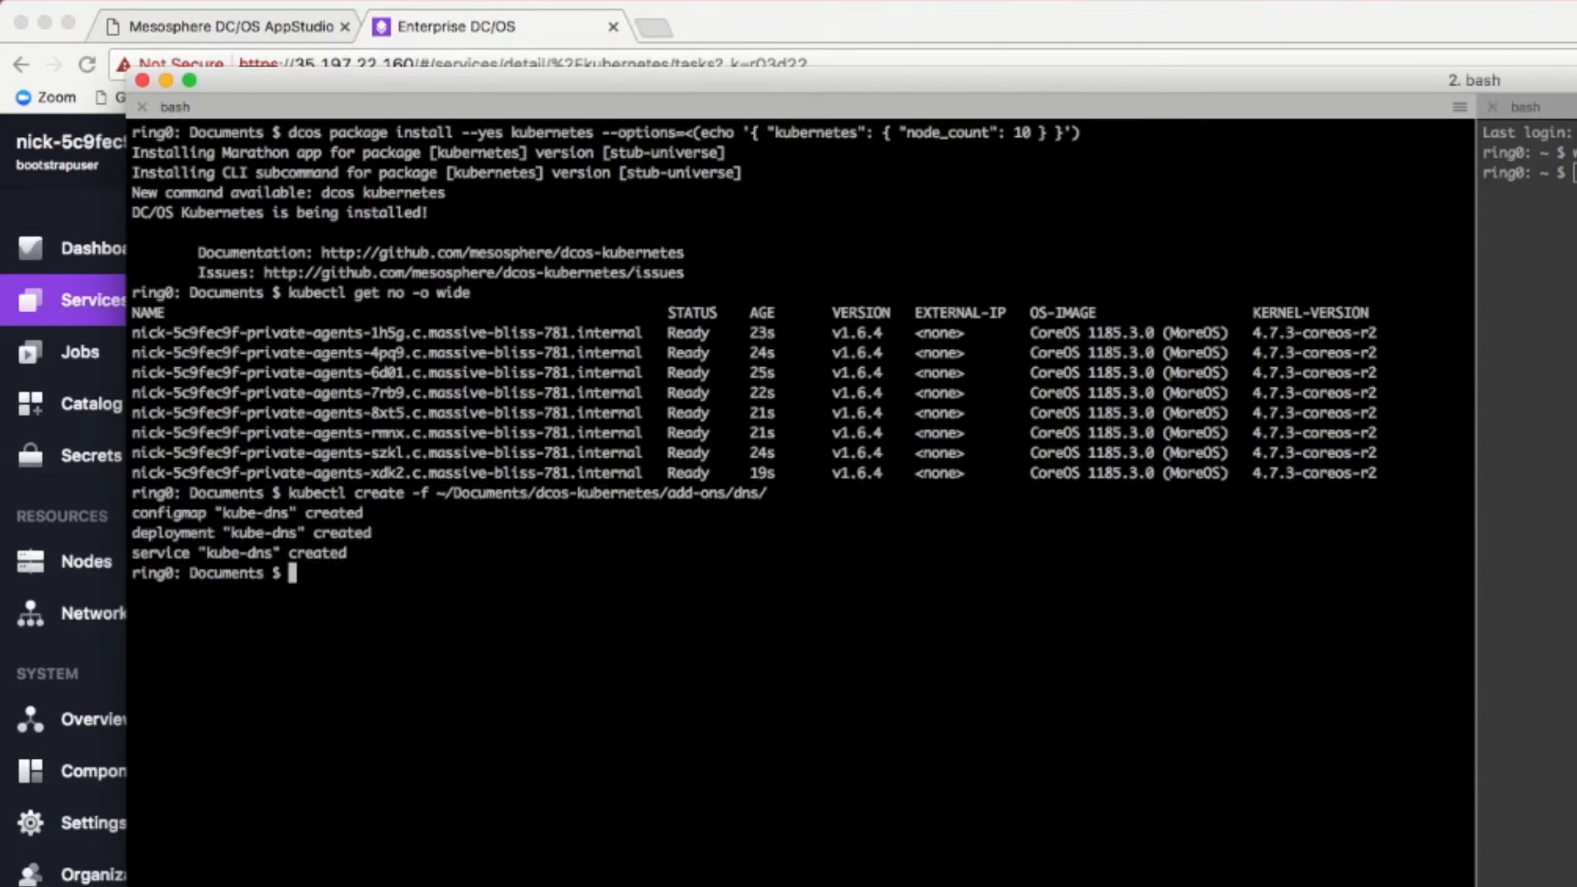
{"action": "type", "text": "ku"}
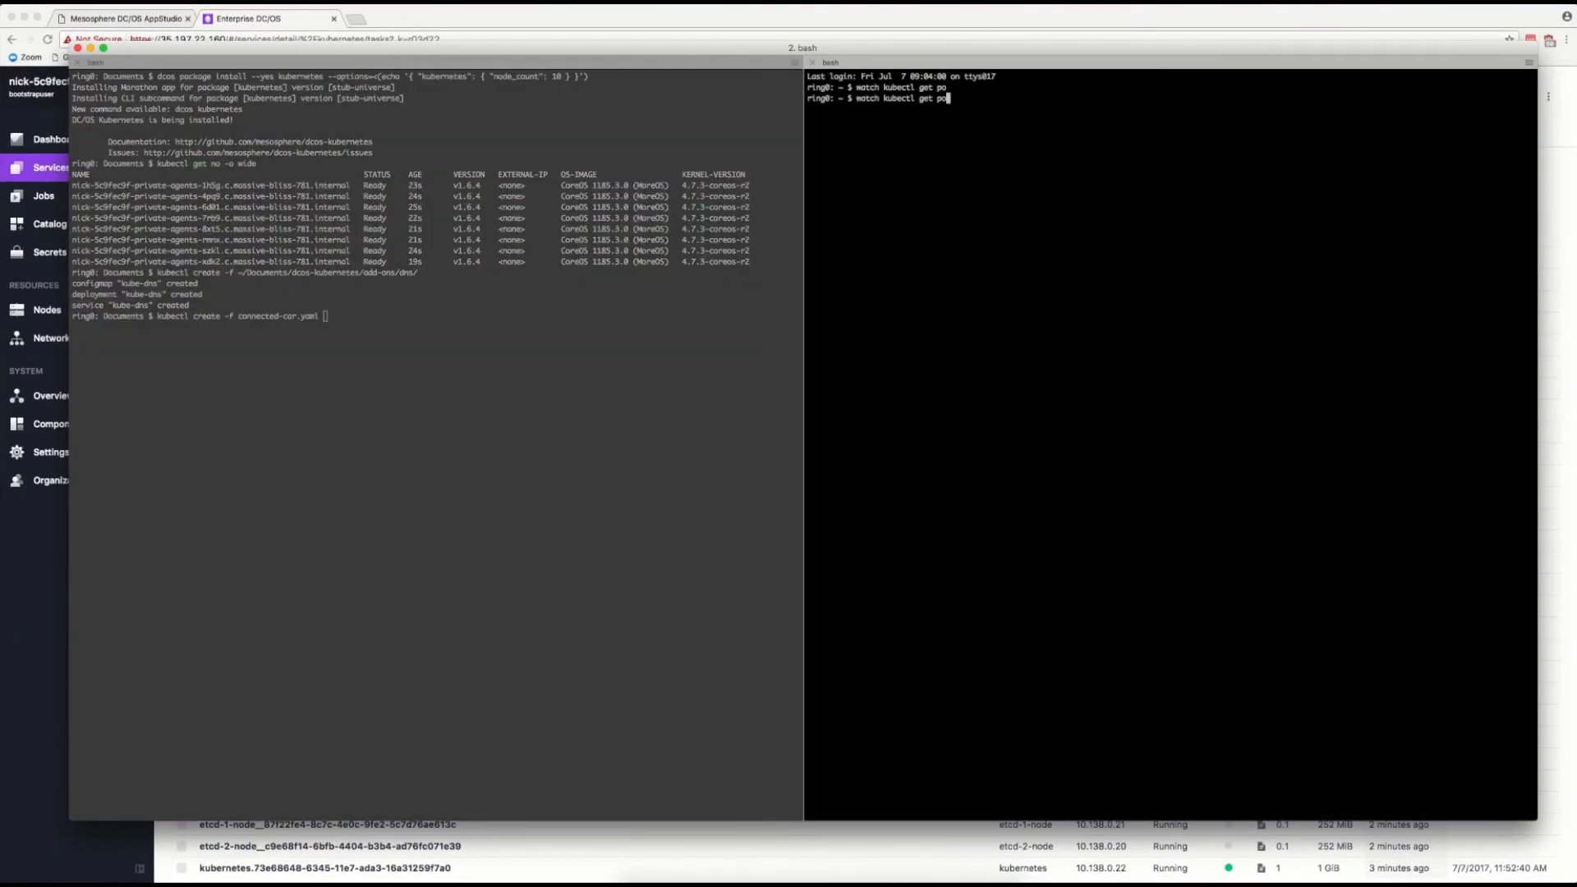
Run 'watch kubectl get po' and create the ccactor deployment from connected-car.yaml.
{"action": "key", "text": "Return"}
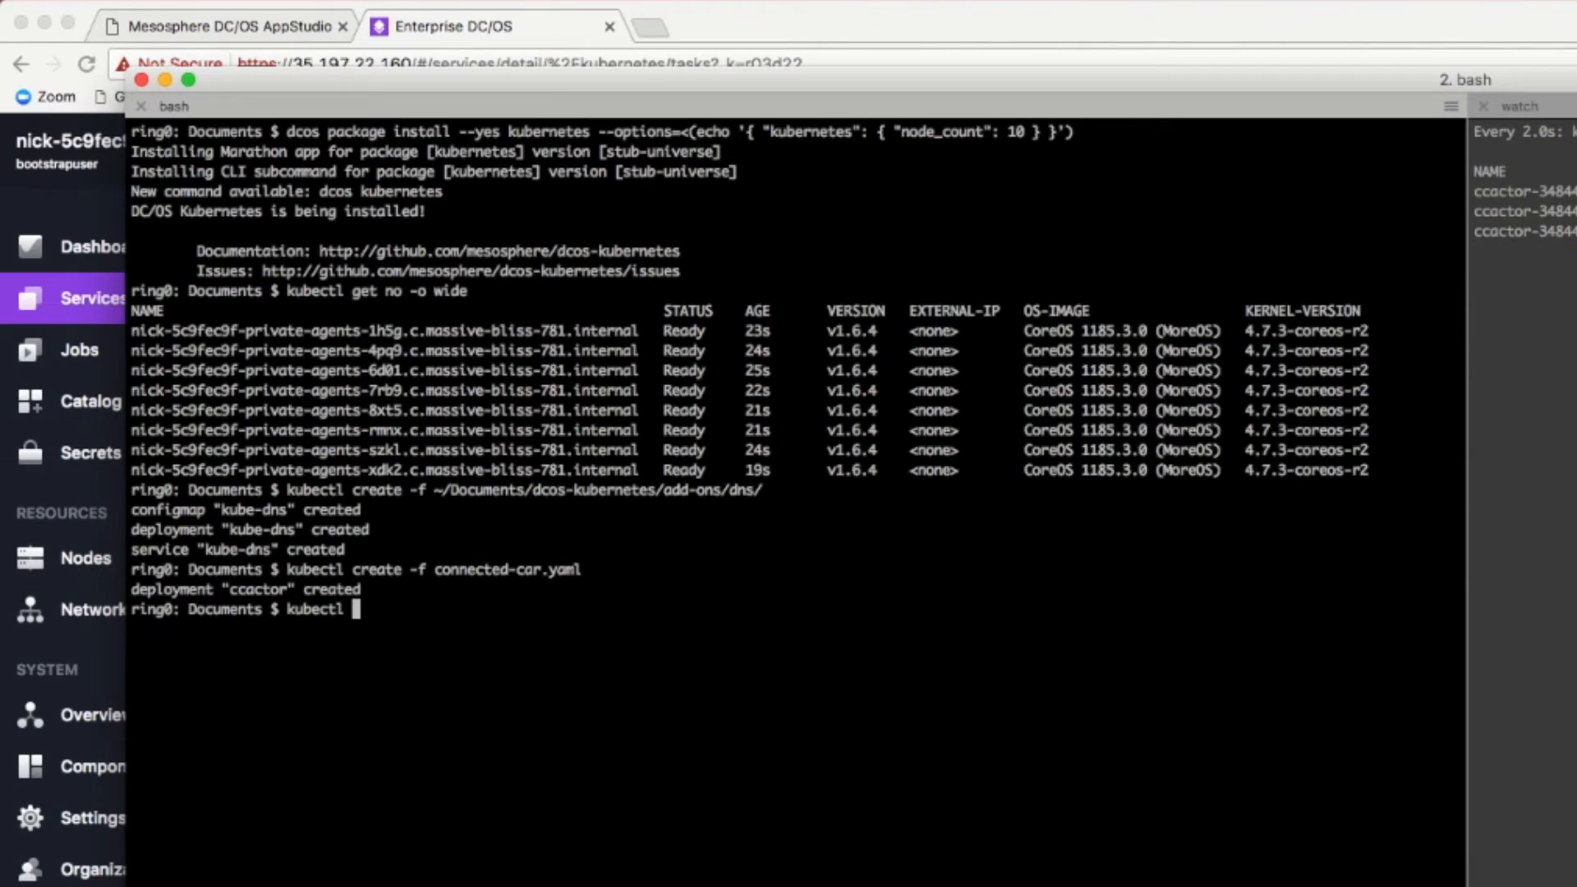
{"action": "type", "text": "logs"}
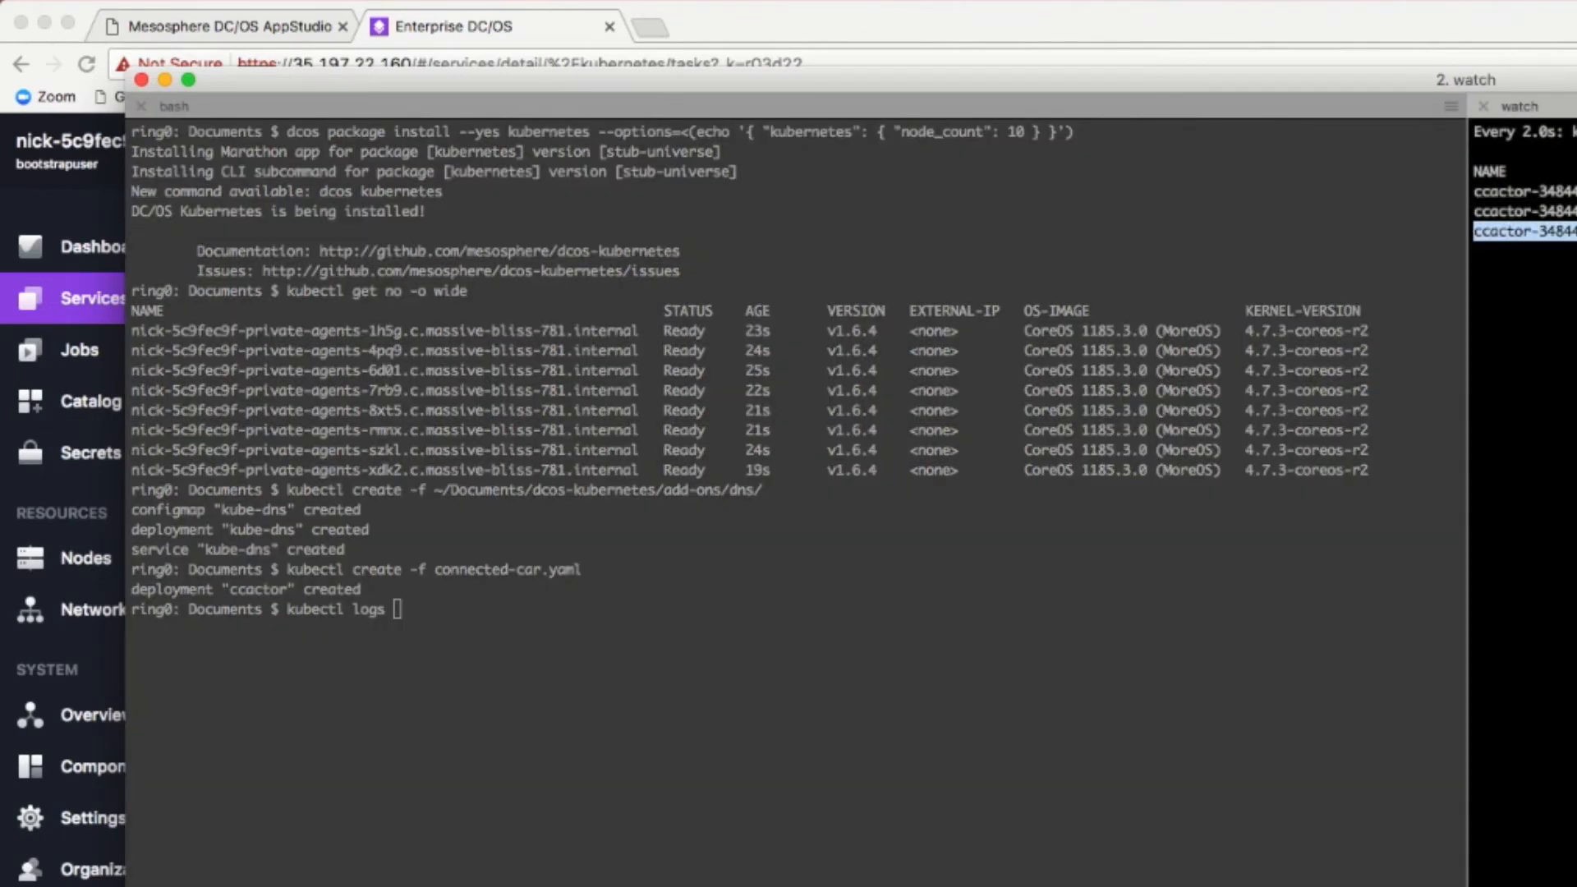
{"action": "type", "text": "ccactor-3484470809-s32rp"}
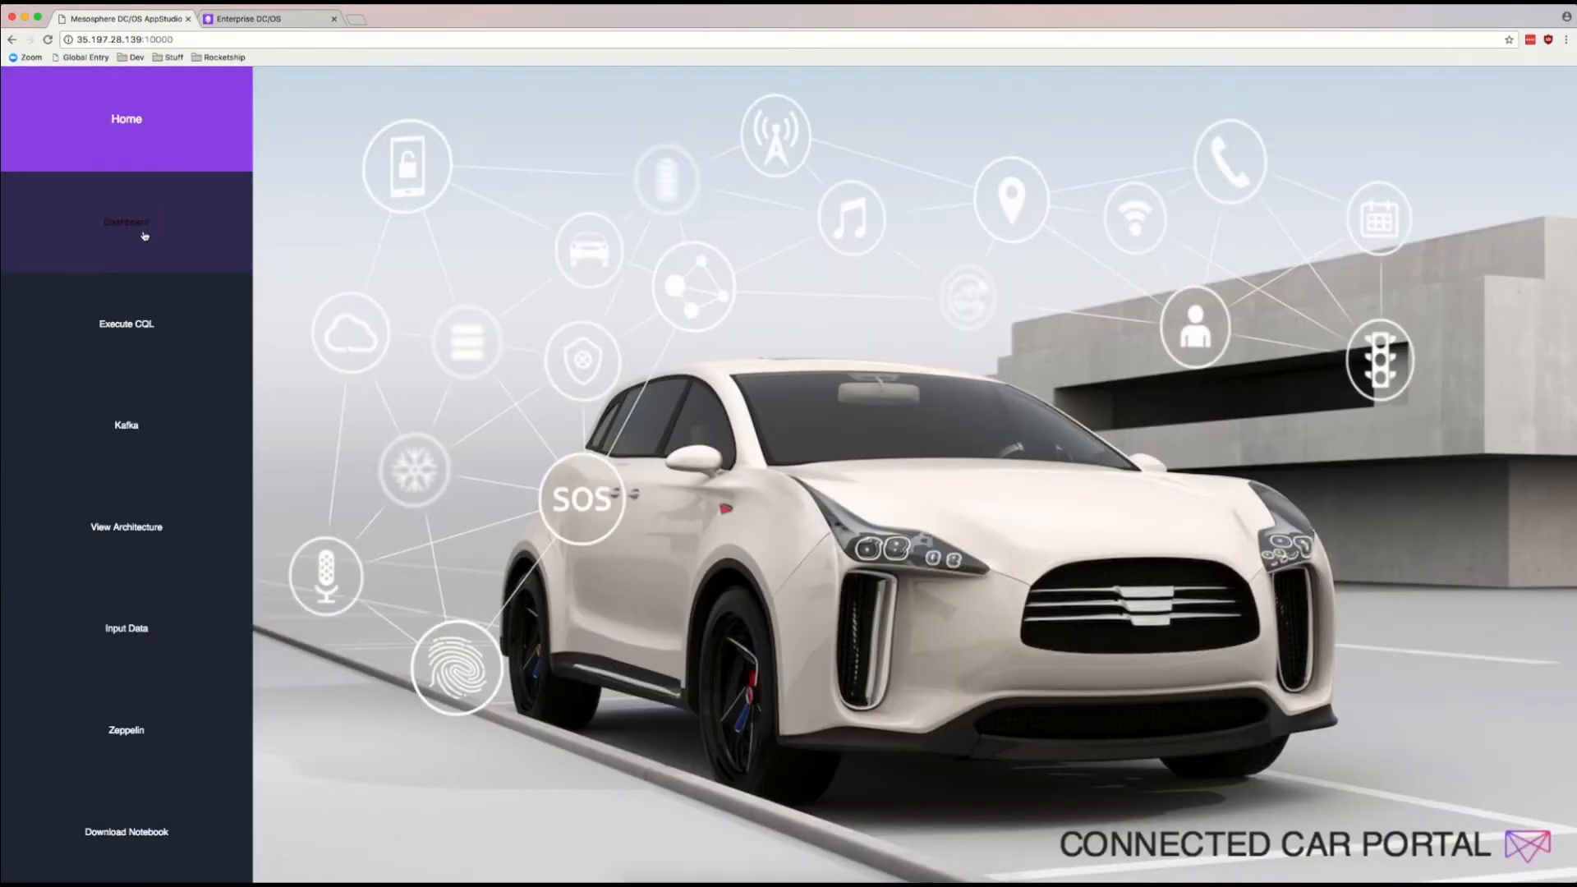
Show the portal Dashboard's car location map, then return to the terminal.
{"action": "left_click", "coordinate": [127, 222]}
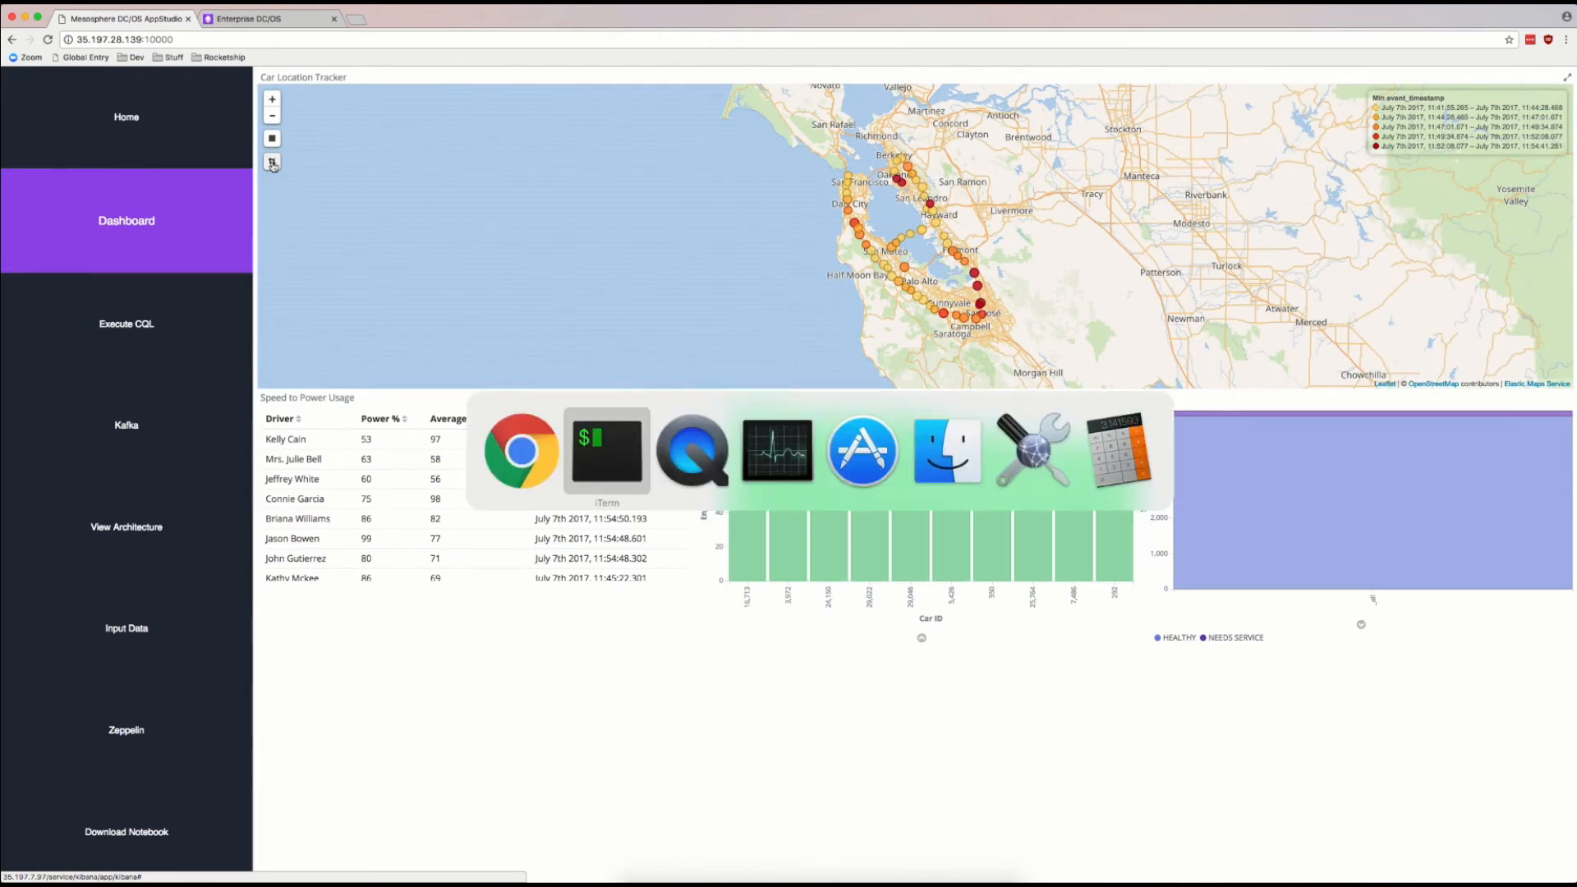
{"action": "left_click", "coordinate": [606, 449]}
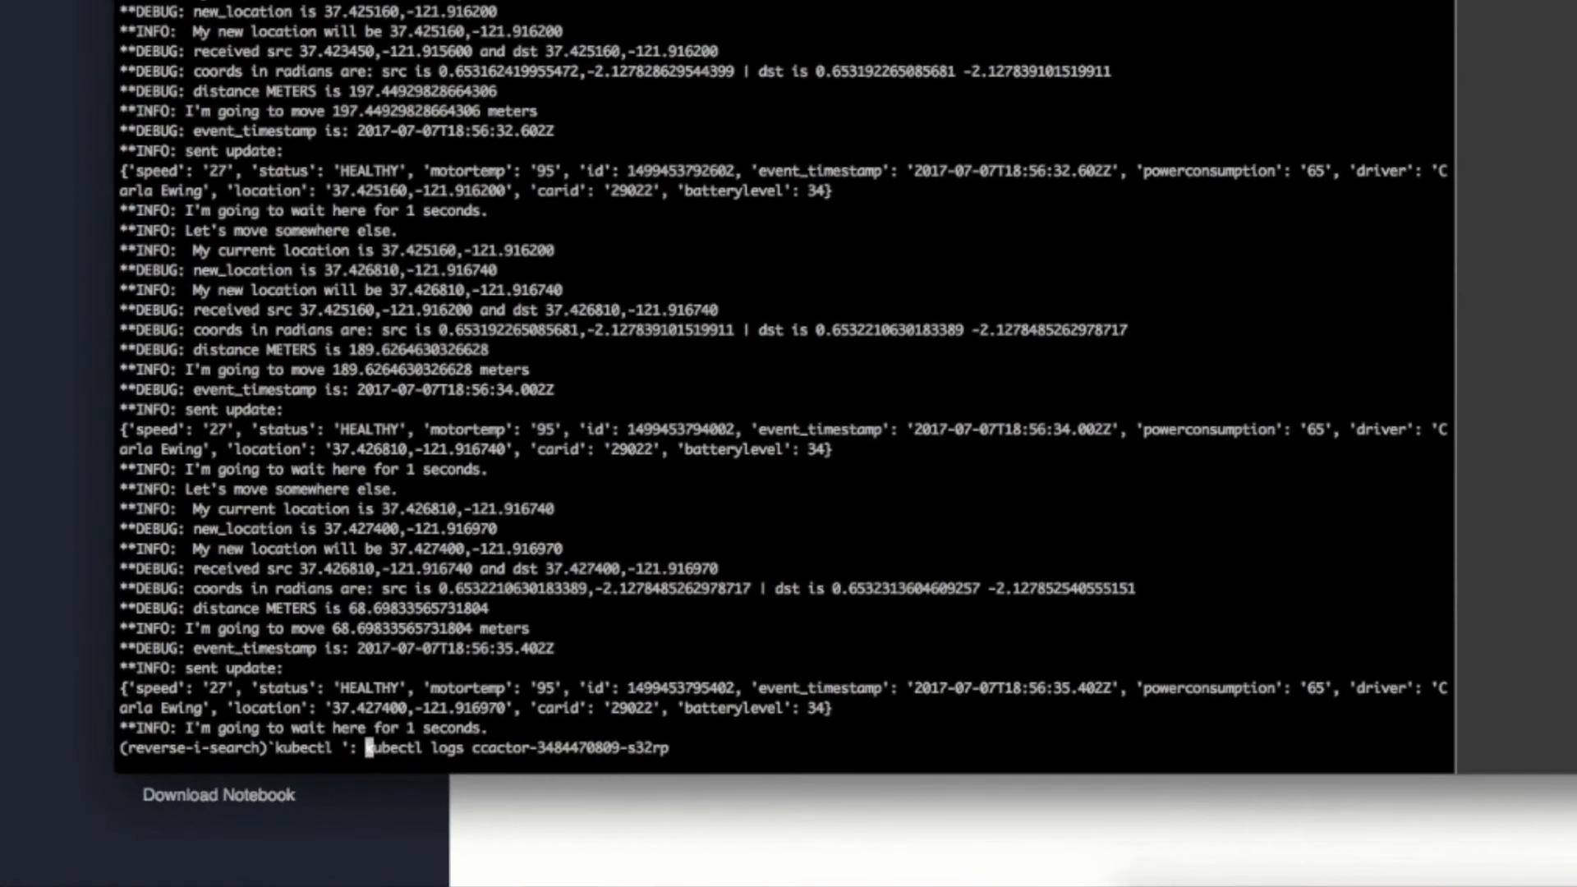
Recall and run 'kubectl scale --replicas=10 -f connected-car.yaml'.
{"action": "type", "text": "s"}
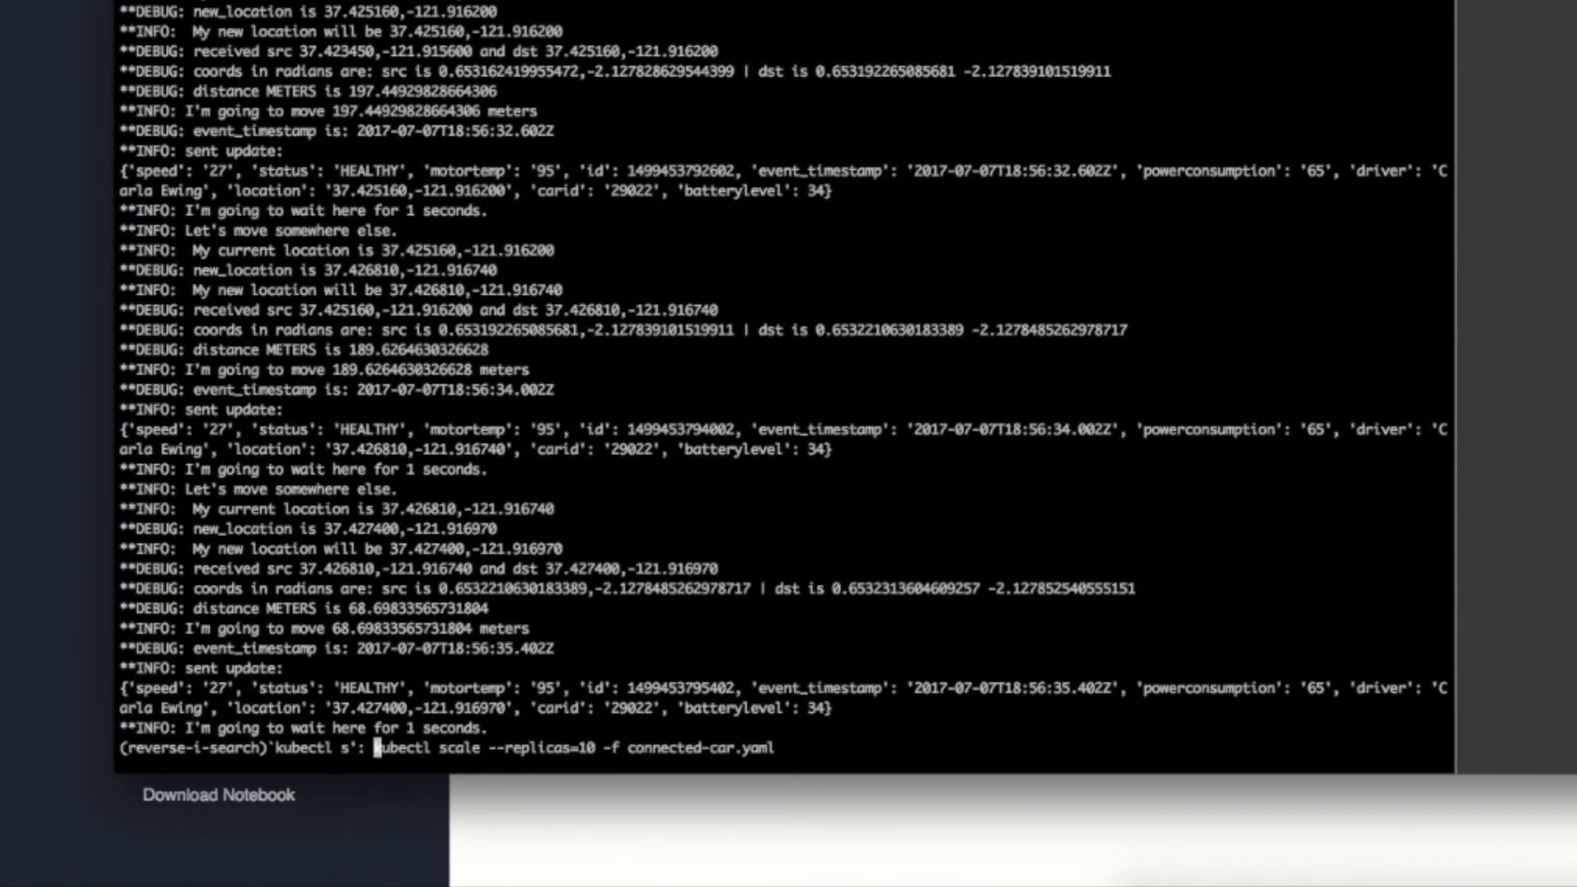
{"action": "key", "text": "Enter"}
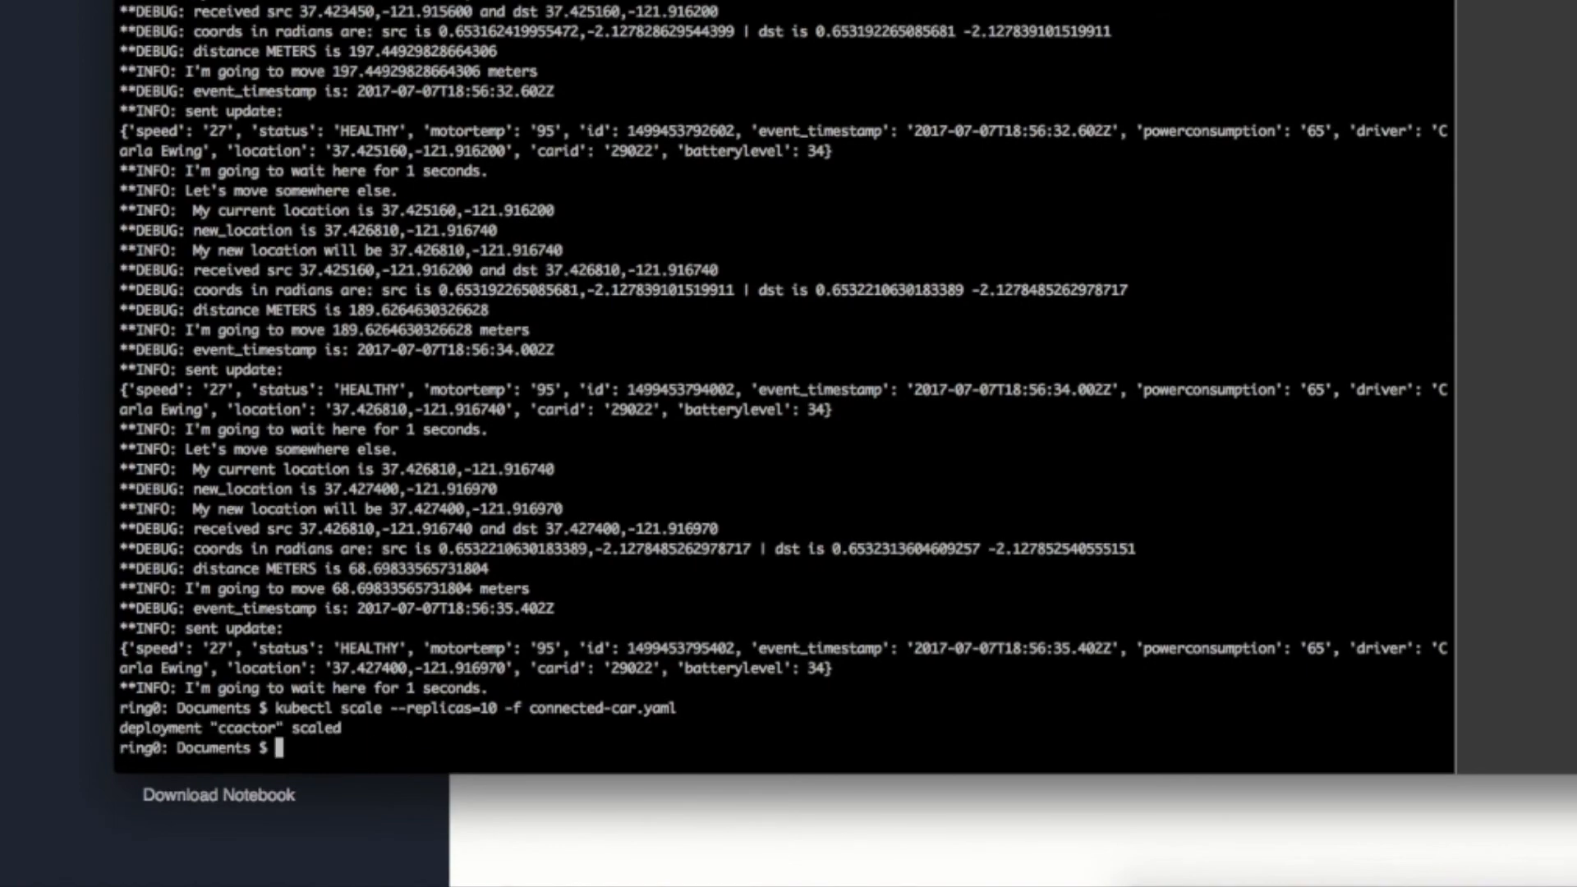